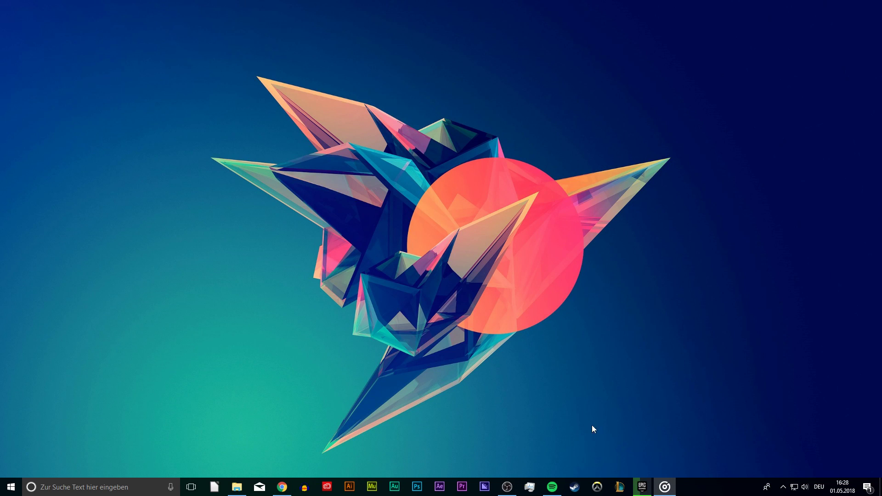
# Minimize the Epic Games Launcher and open Control Panel's Network and Sharing Center.
pyautogui.click(641, 486)
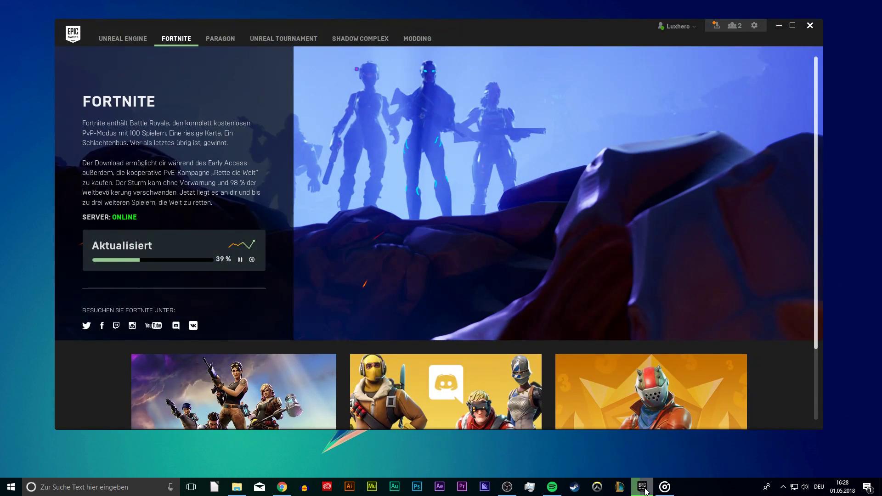
pyautogui.click(810, 25)
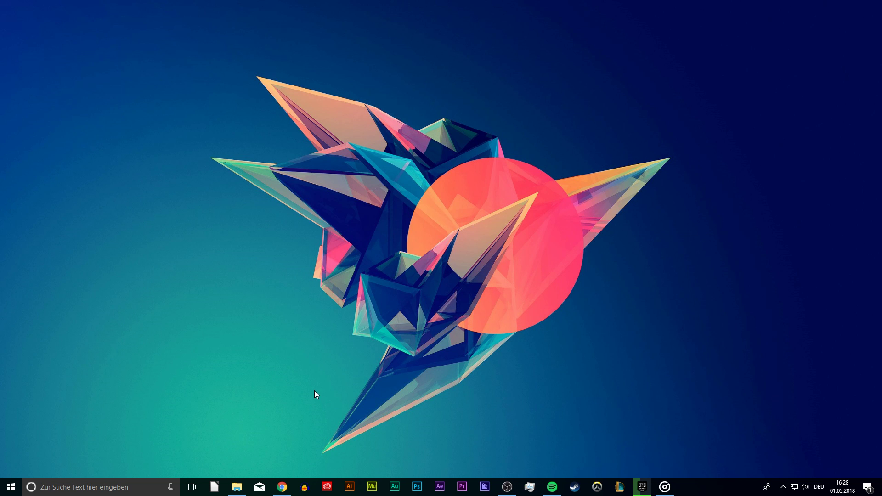
pyautogui.write('control pa')
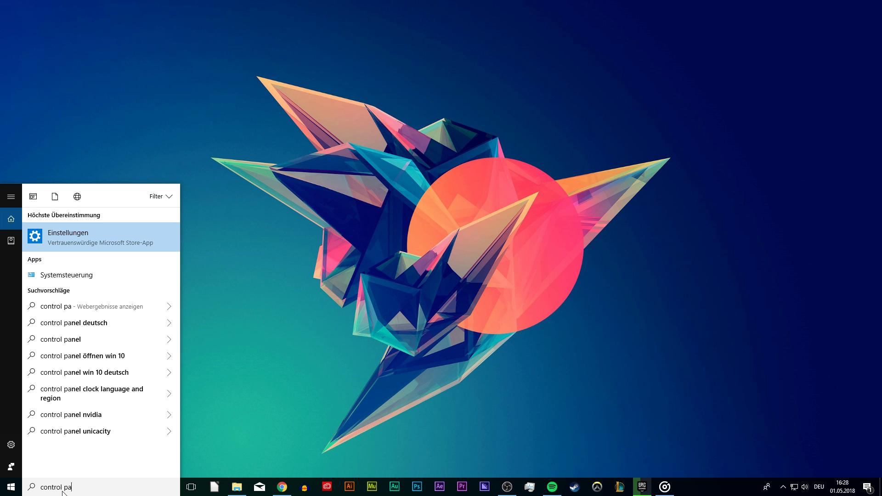
pyautogui.moveTo(65, 275)
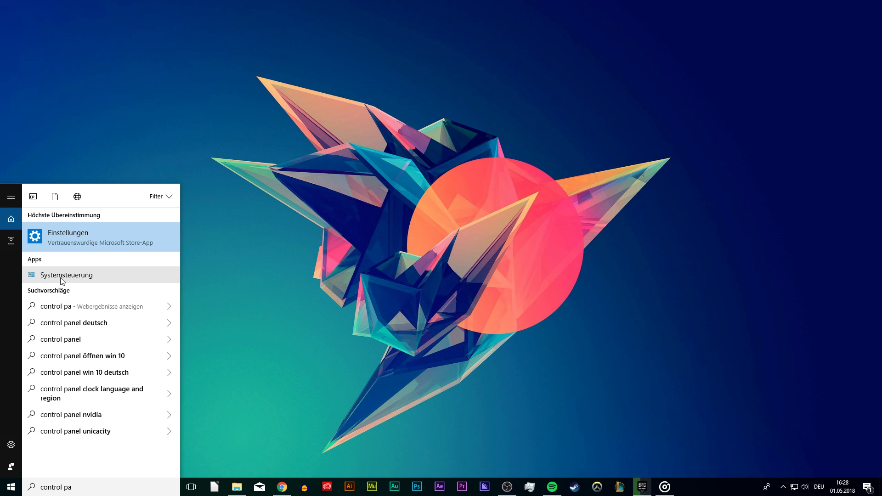
pyautogui.click(66, 275)
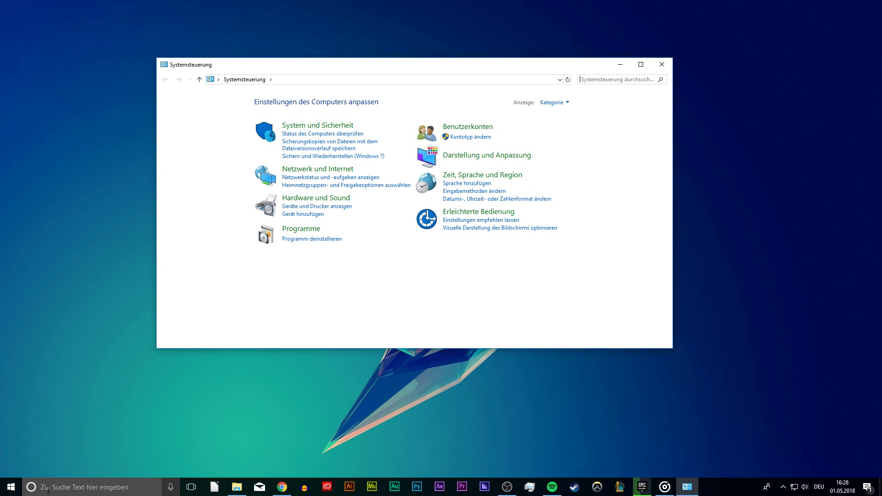
pyautogui.moveTo(300, 177)
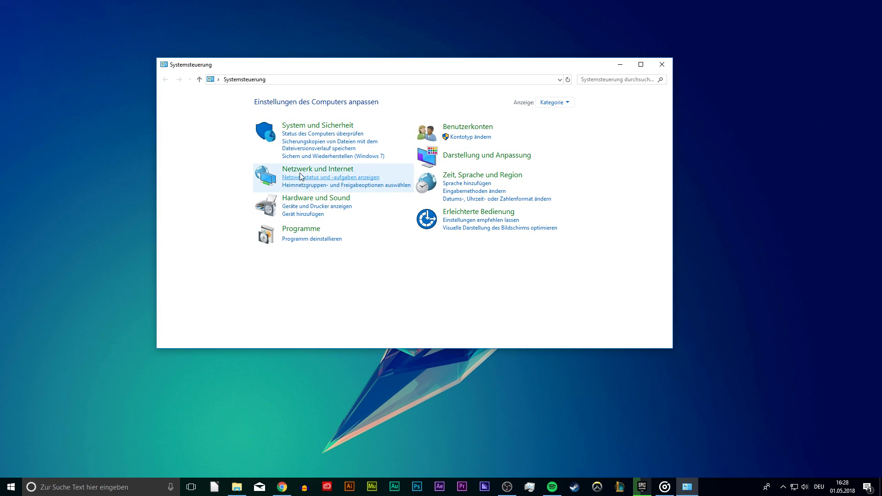
pyautogui.click(318, 169)
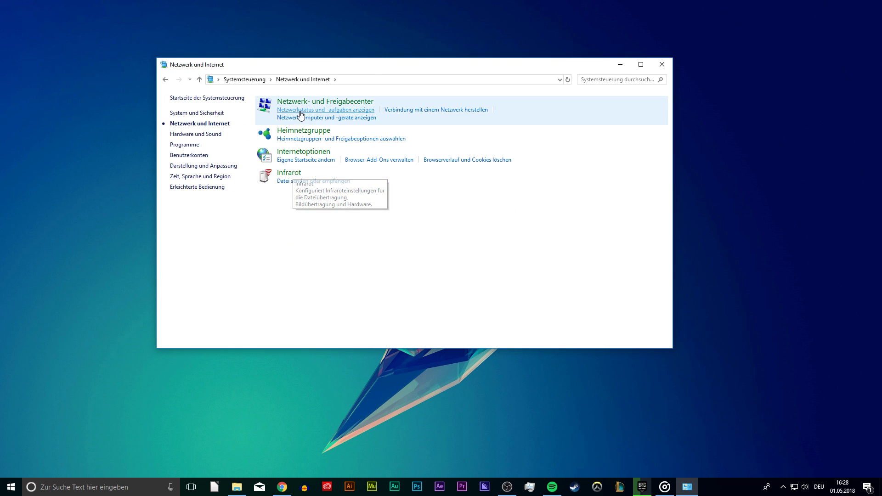
pyautogui.click(325, 101)
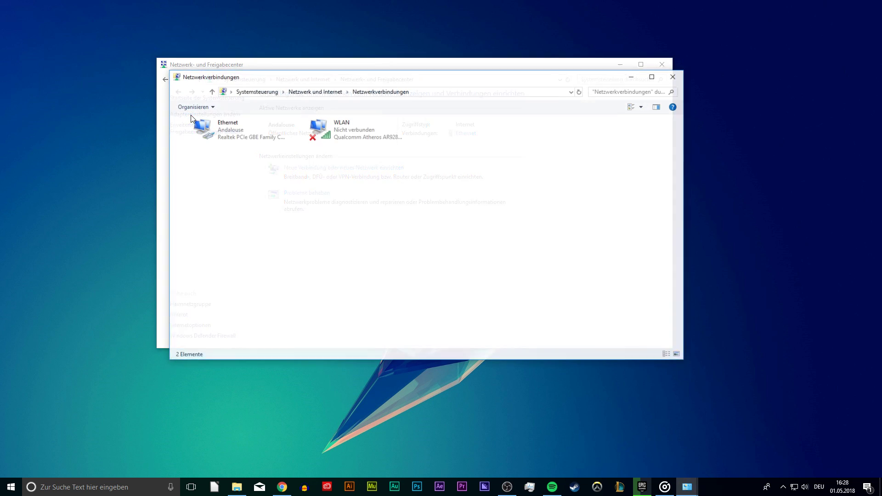
# Open the Ethernet adapter's properties and select Internet Protocol Version 4 (TCP/IPv4).
pyautogui.rightClick(213, 130)
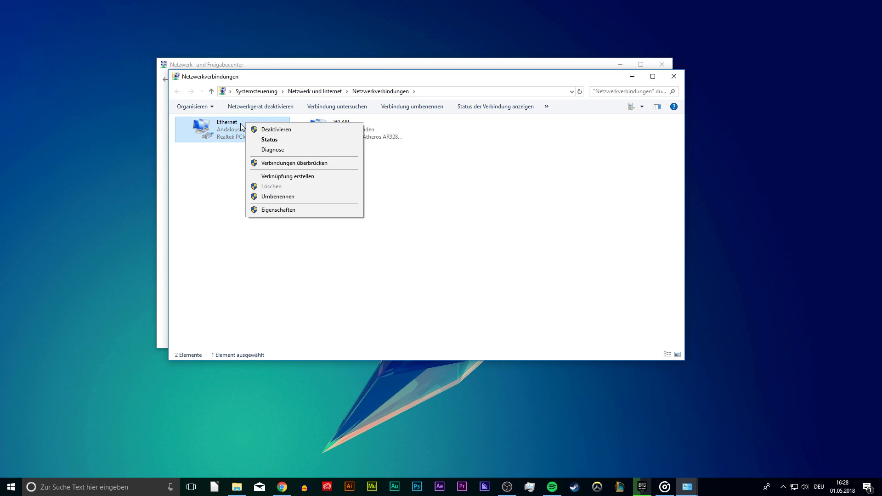
pyautogui.click(278, 210)
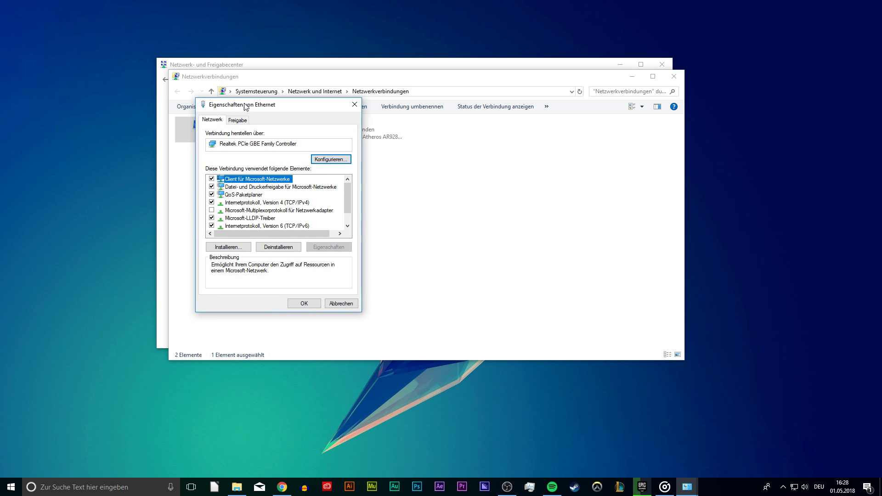
pyautogui.click(265, 202)
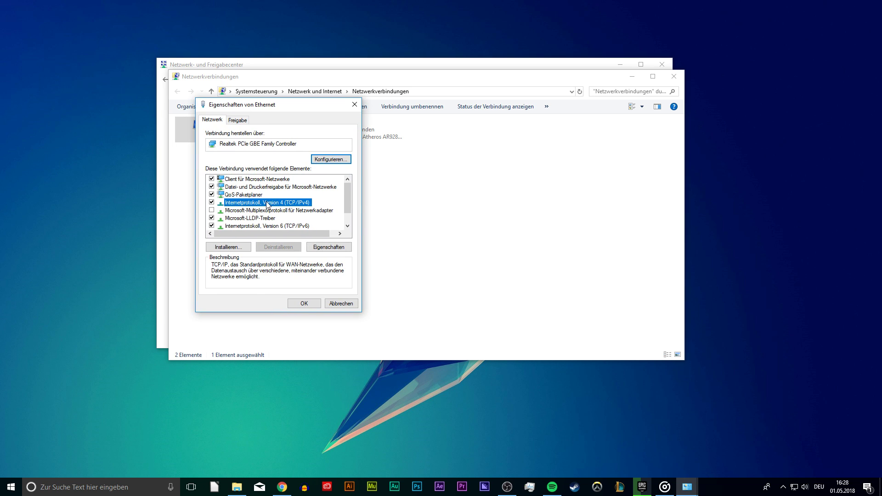
# In TCP/IPv4 properties, choose automatic IP address and DNS 8.8.8.8 and 8.8.4.4, then confirm.
pyautogui.click(328, 246)
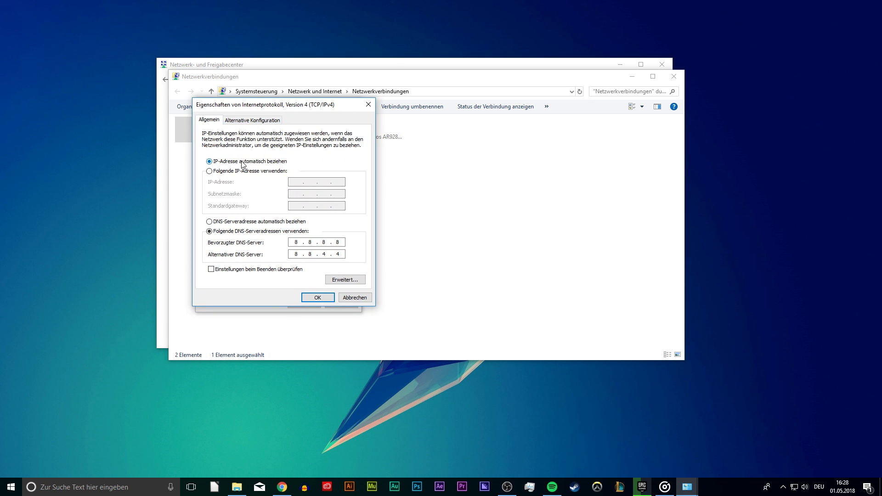
pyautogui.moveTo(217, 237)
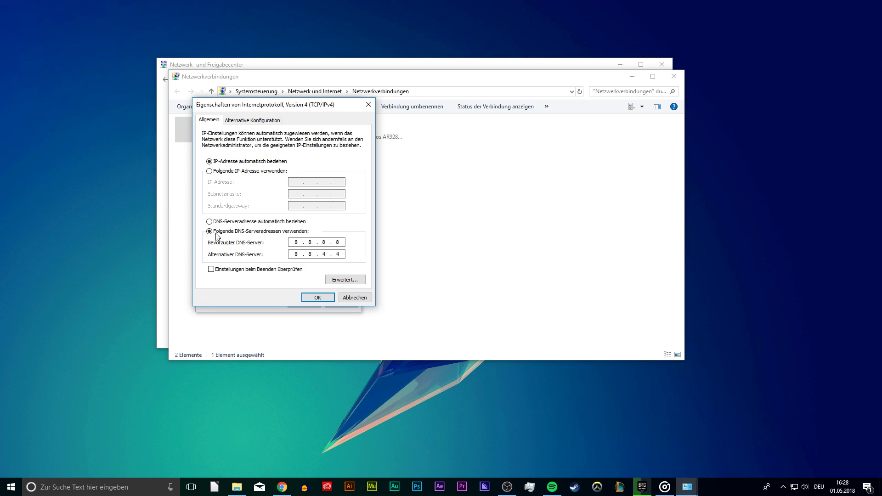
pyautogui.moveTo(271, 252)
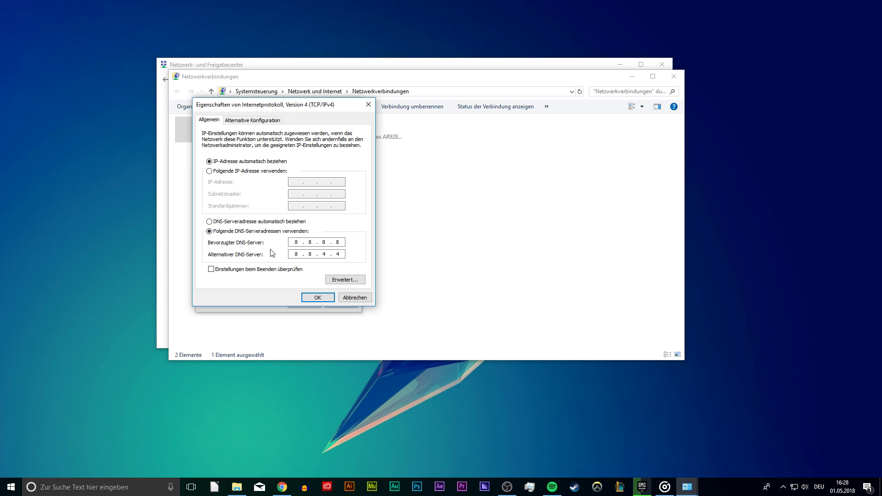
pyautogui.click(323, 242)
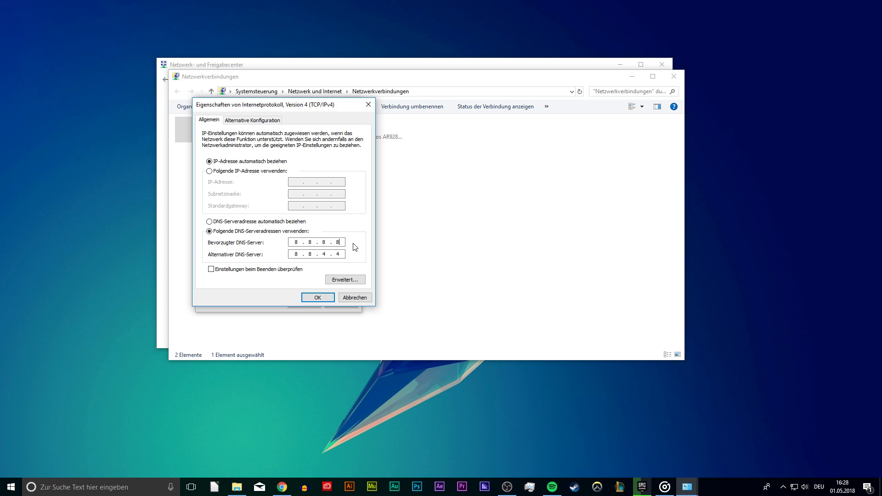
pyautogui.click(315, 254)
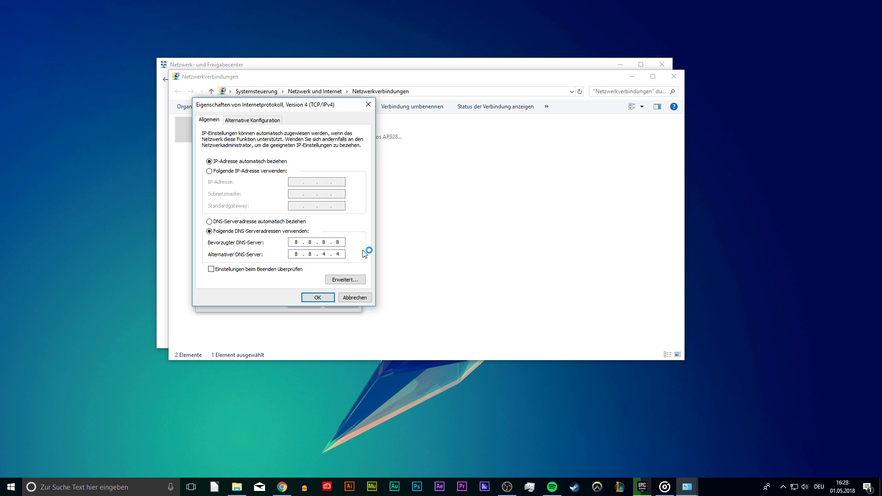
pyautogui.click(318, 297)
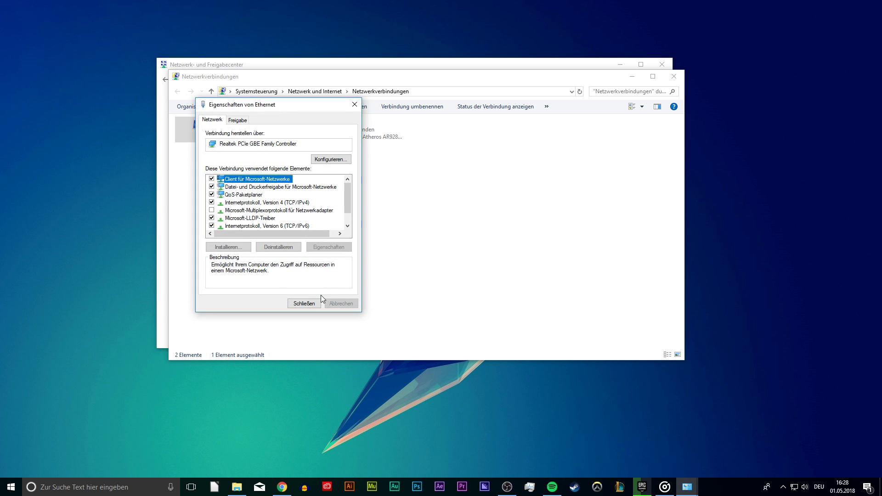
# Close the Ethernet properties dialog and the Network Connections window.
pyautogui.click(304, 303)
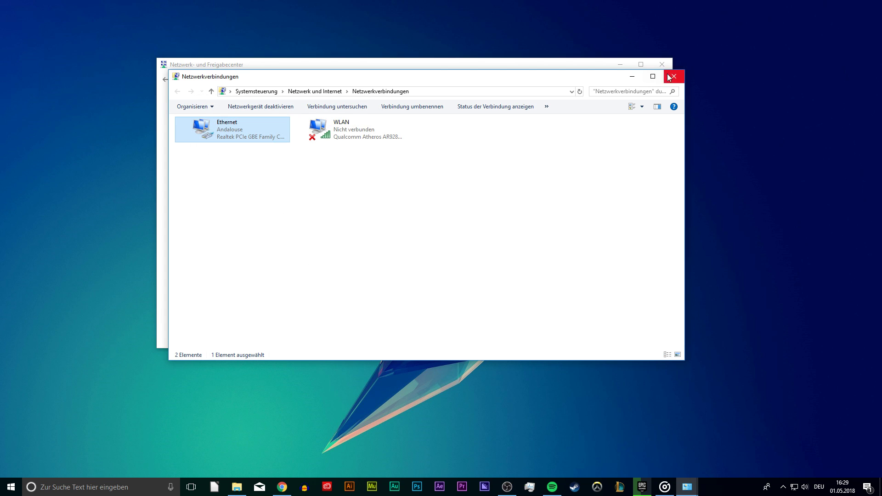
pyautogui.click(673, 76)
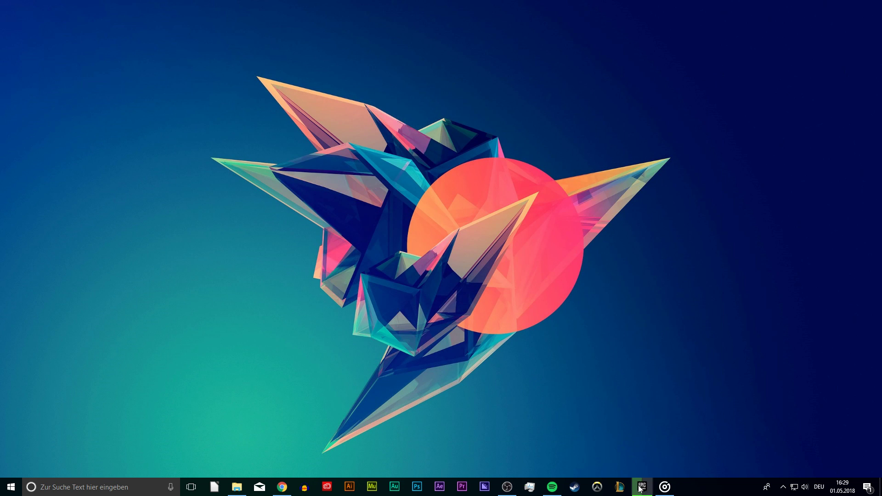
pyautogui.click(641, 487)
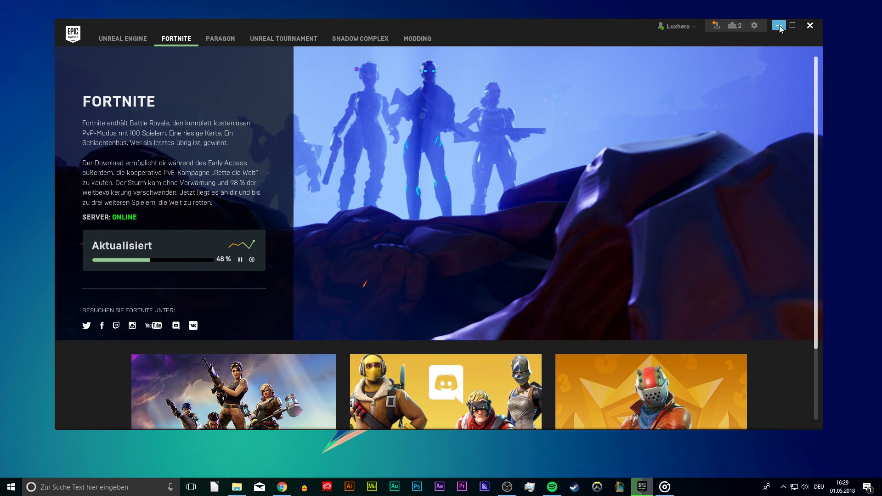
pyautogui.click(779, 25)
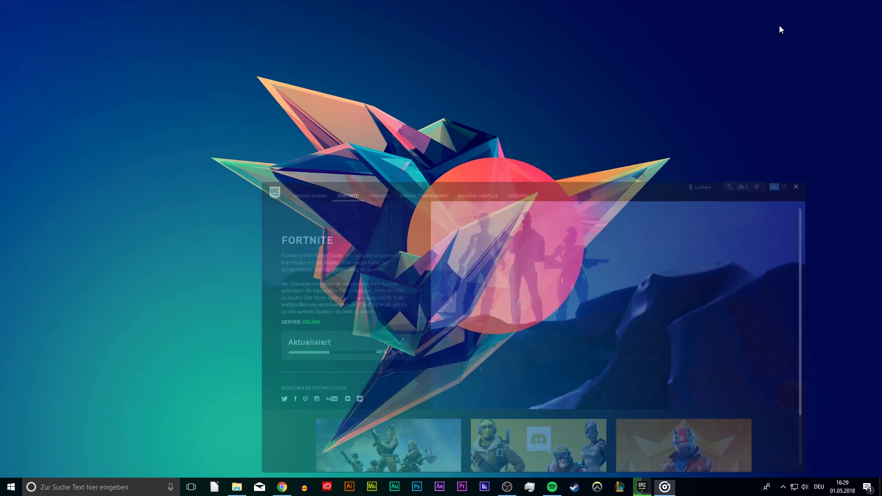
pyautogui.click(773, 187)
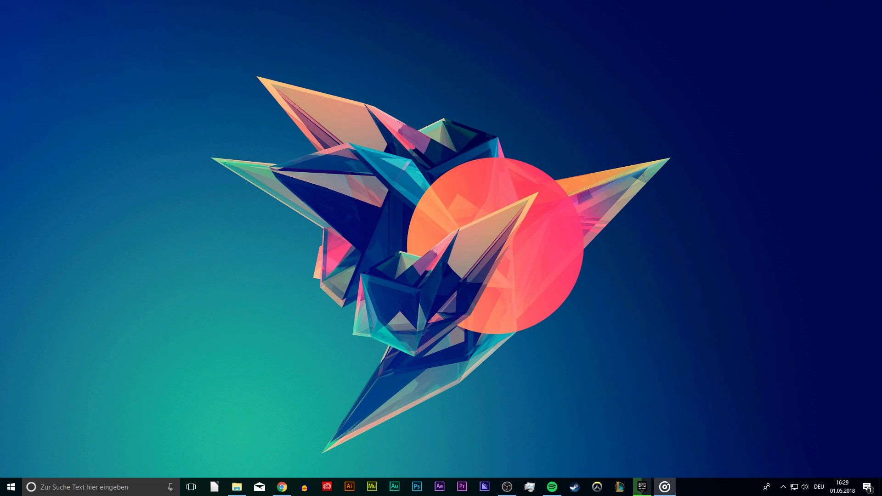